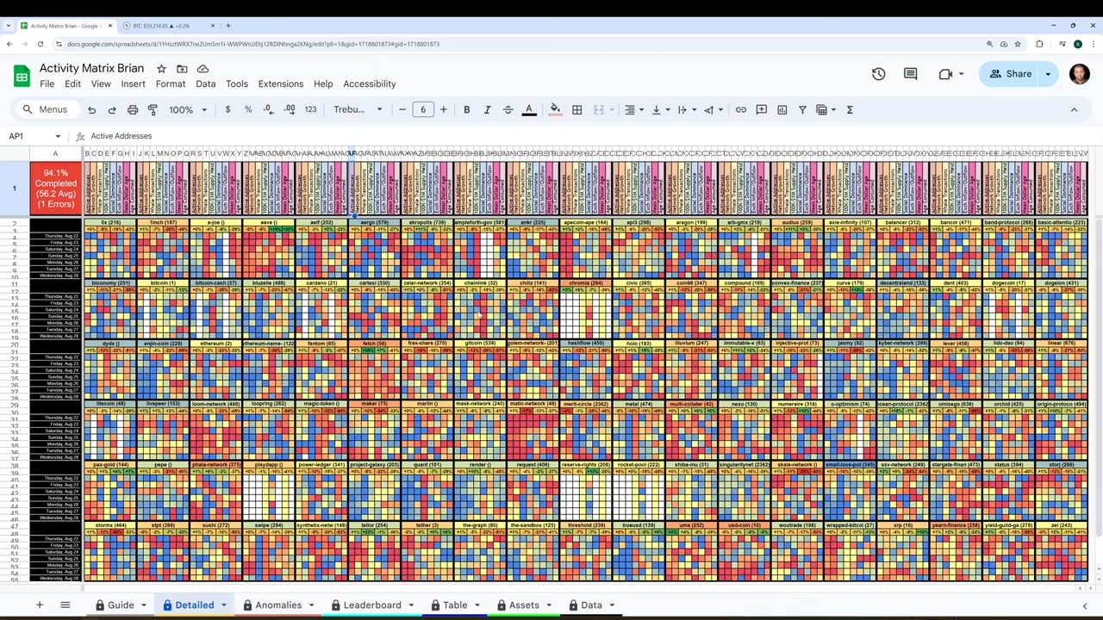
# - Inspect the Whale Transactions and % $100K-$1M Supply Held headers and an asset block's date rows
pyautogui.click(355, 154)
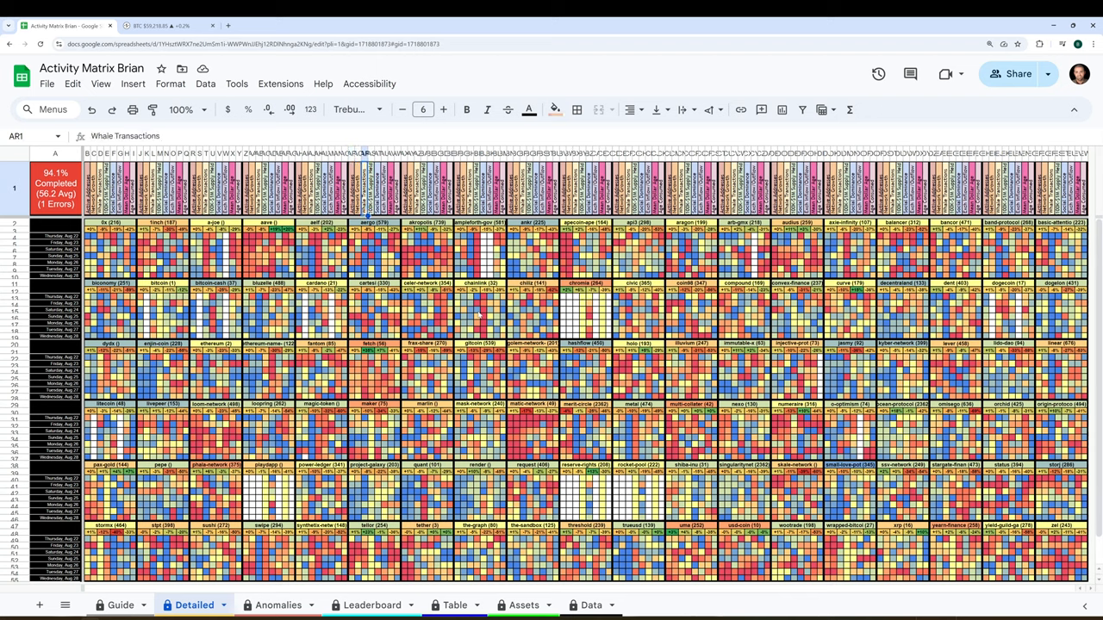
pyautogui.click(370, 186)
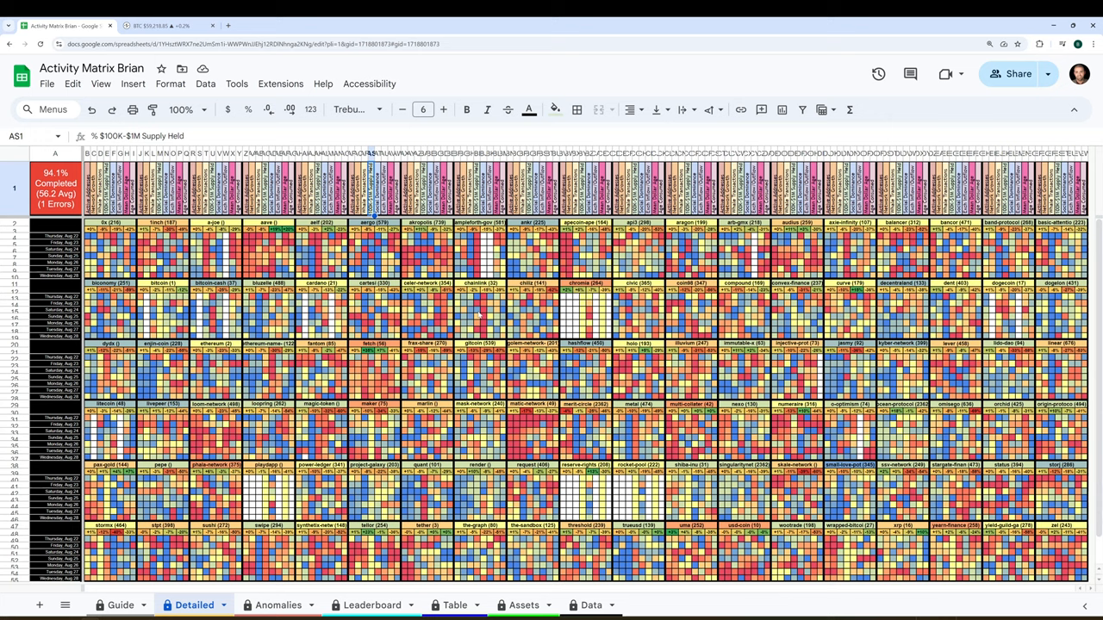
pyautogui.click(376, 188)
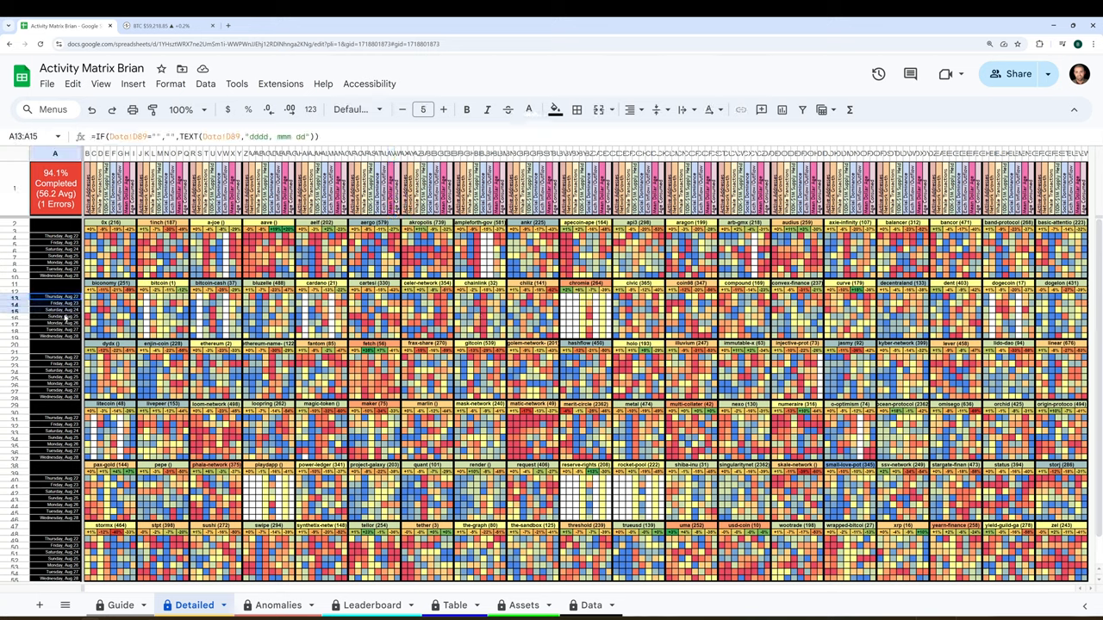
pyautogui.moveTo(55, 300); pyautogui.dragTo(55, 334)
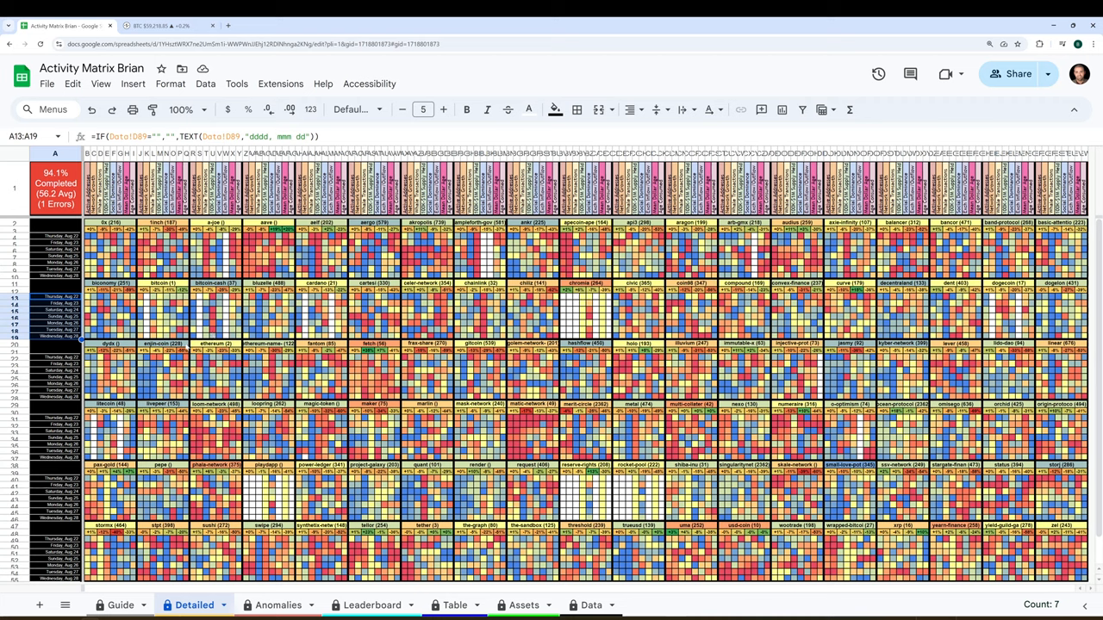
pyautogui.moveTo(388, 348)
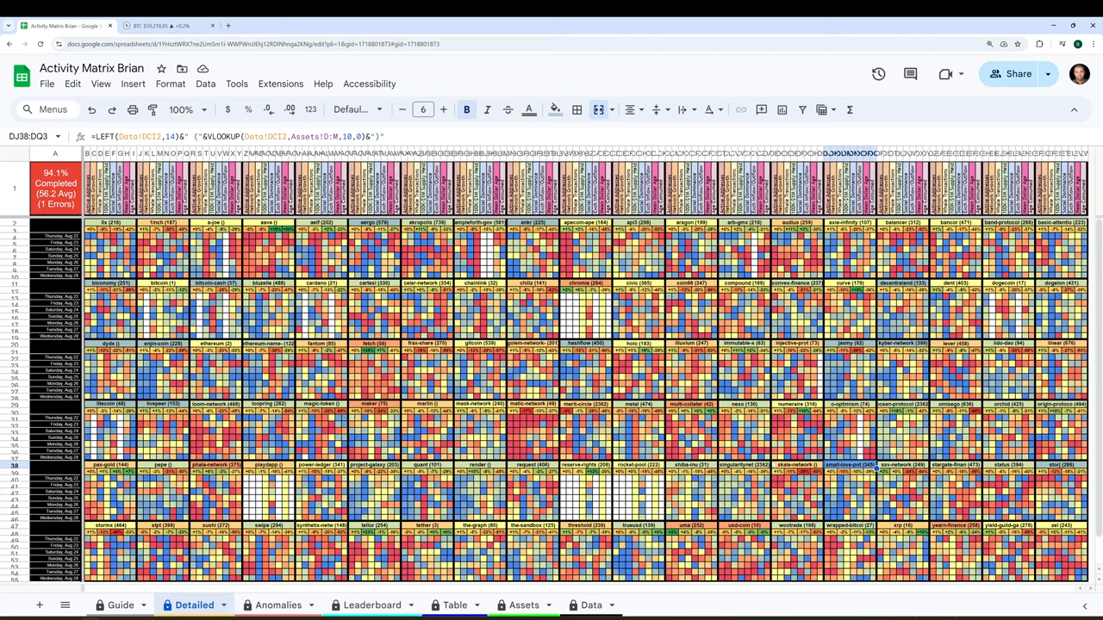
# - Review the asset block titles' lookup formulas and the A1 completion percentage formula, then move to Santiment
pyautogui.click(376, 406)
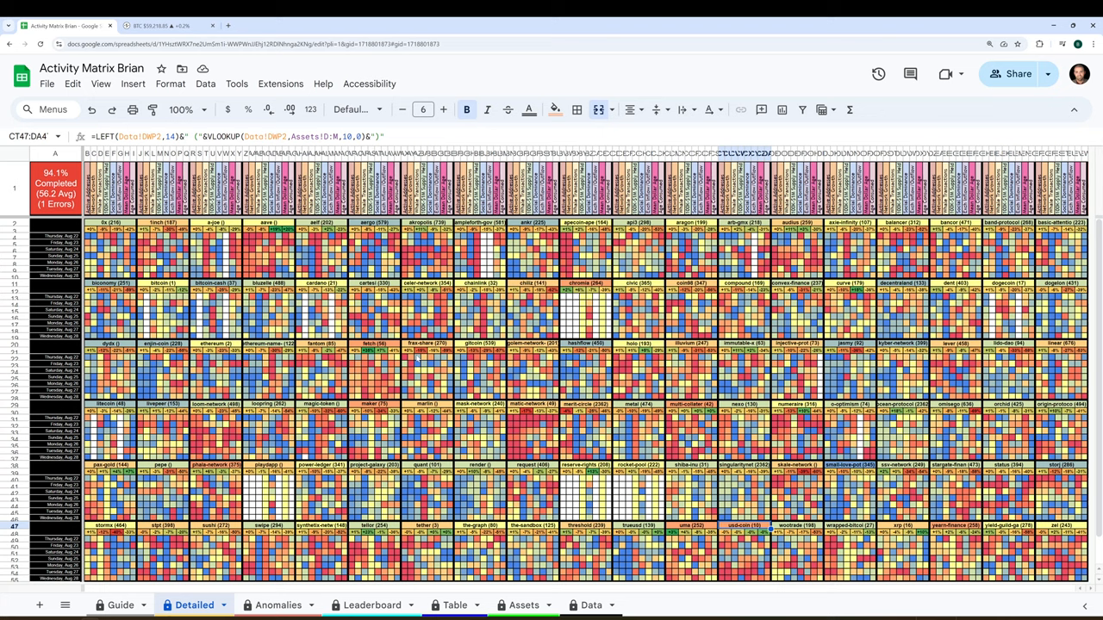
pyautogui.click(372, 344)
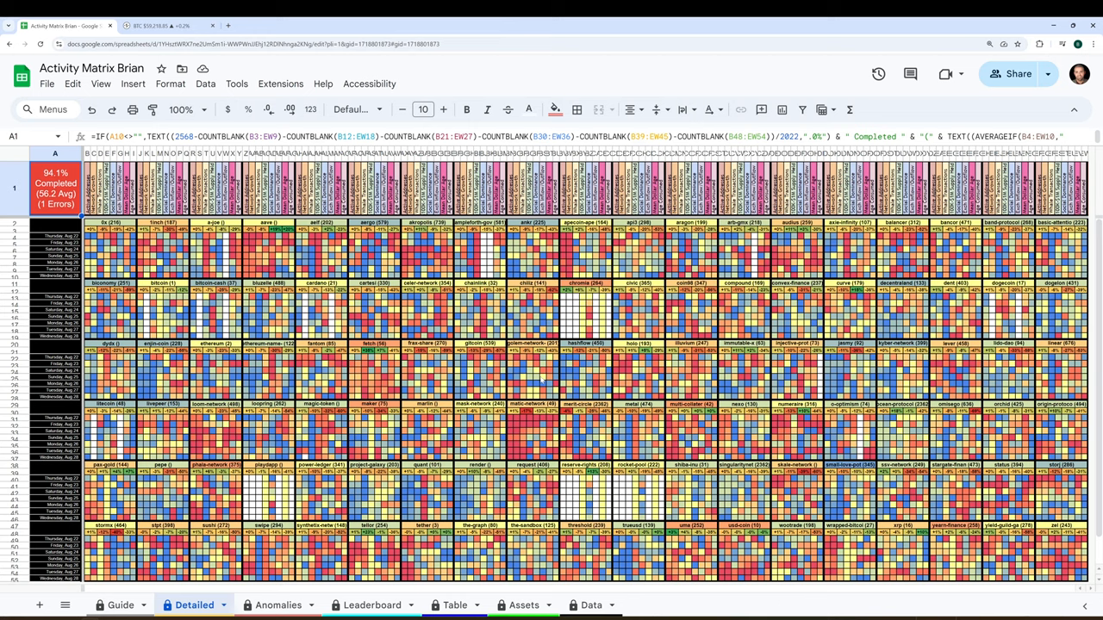
pyautogui.click(387, 405)
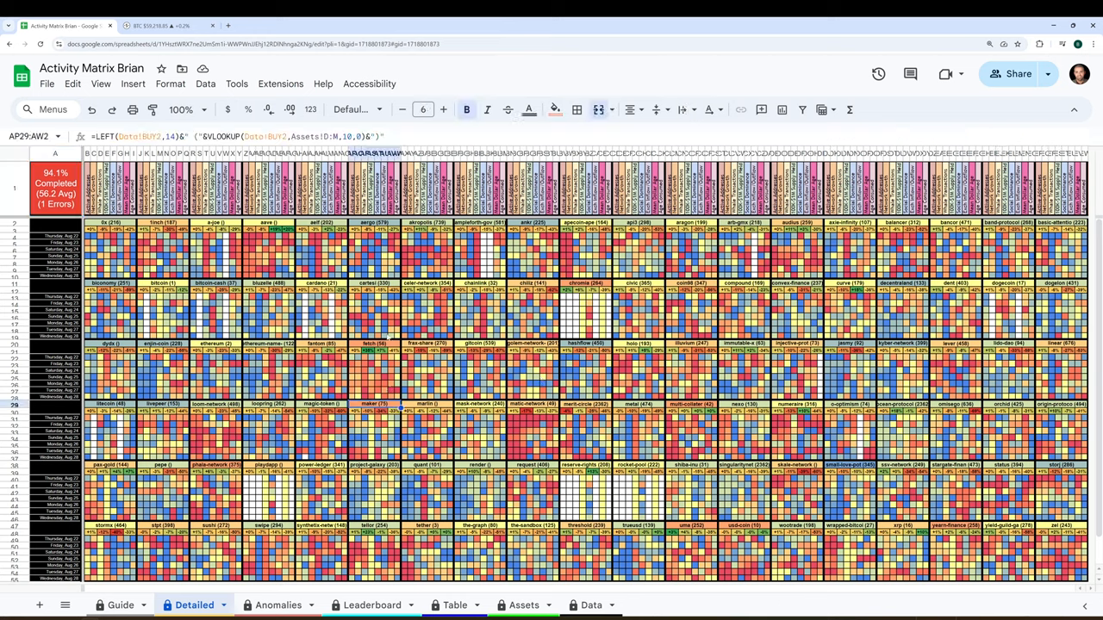
pyautogui.click(400, 345)
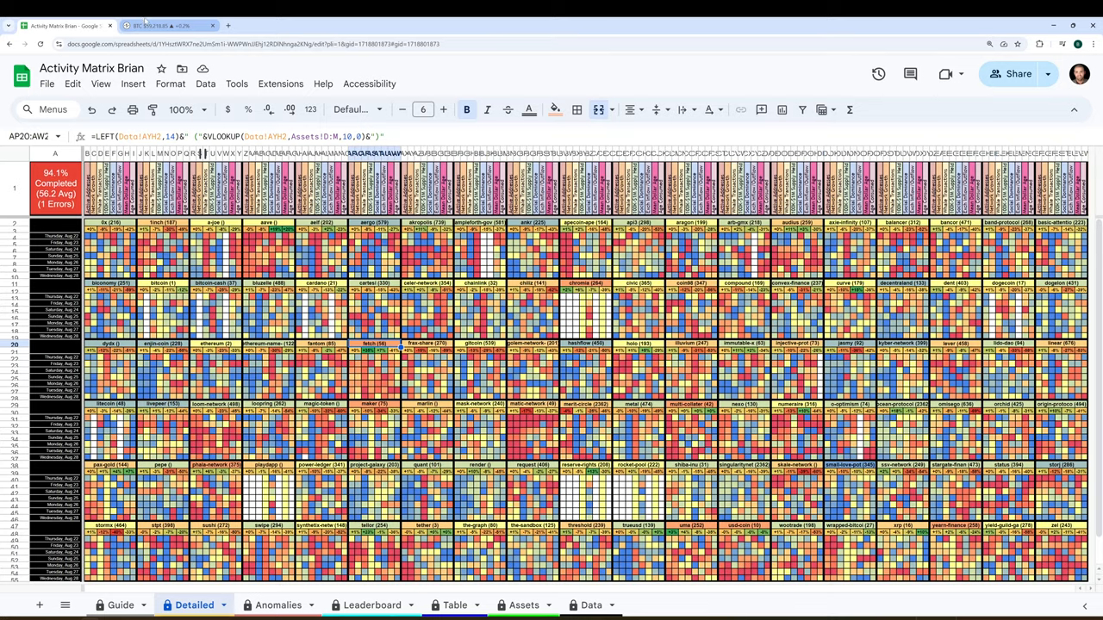
pyautogui.click(159, 26)
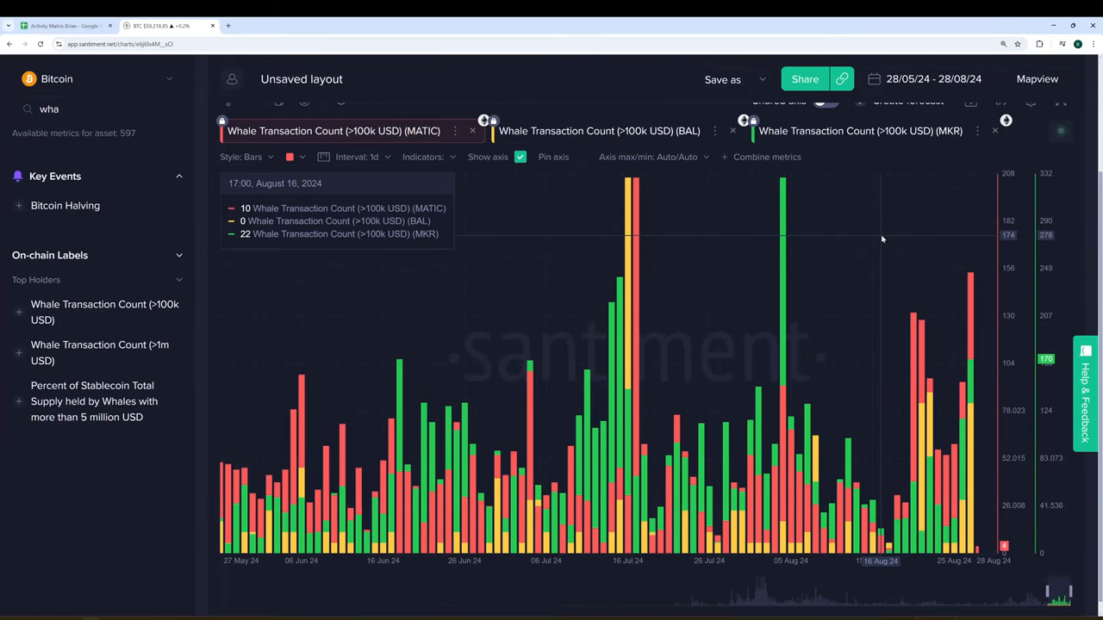
pyautogui.moveTo(882, 233)
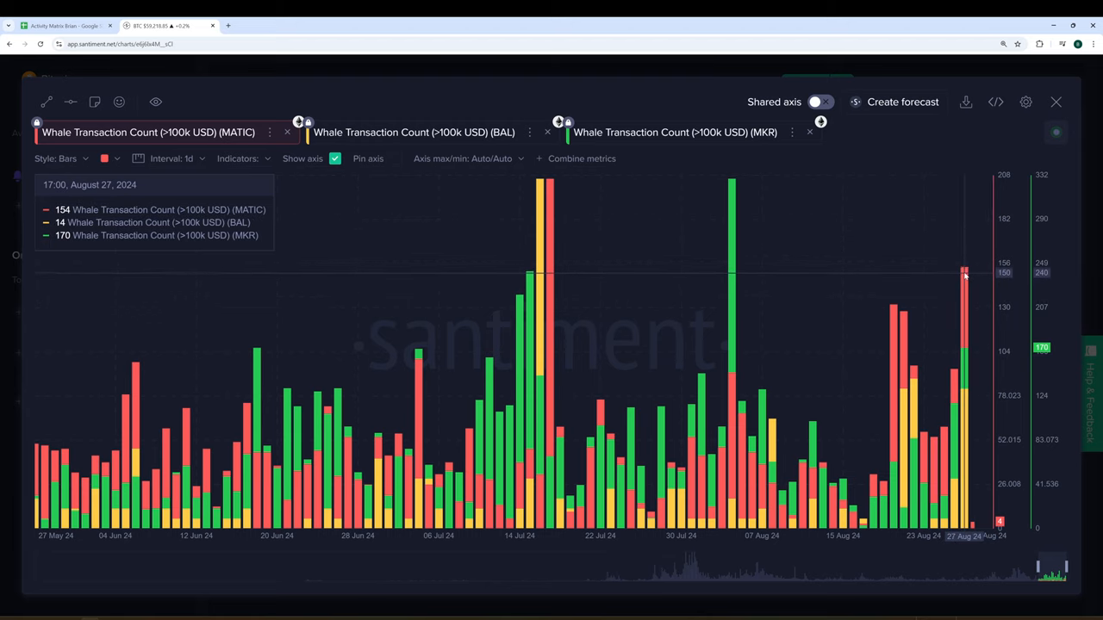
pyautogui.moveTo(550, 248)
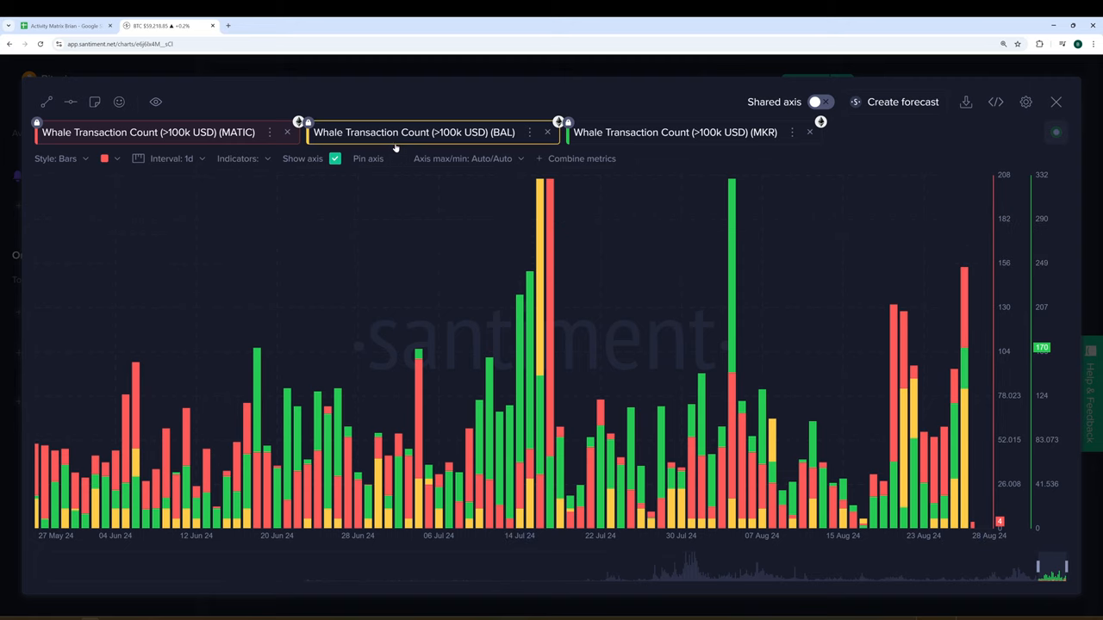
# - Highlight the BAL and then the MKR whale transaction series on the chart
pyautogui.click(676, 131)
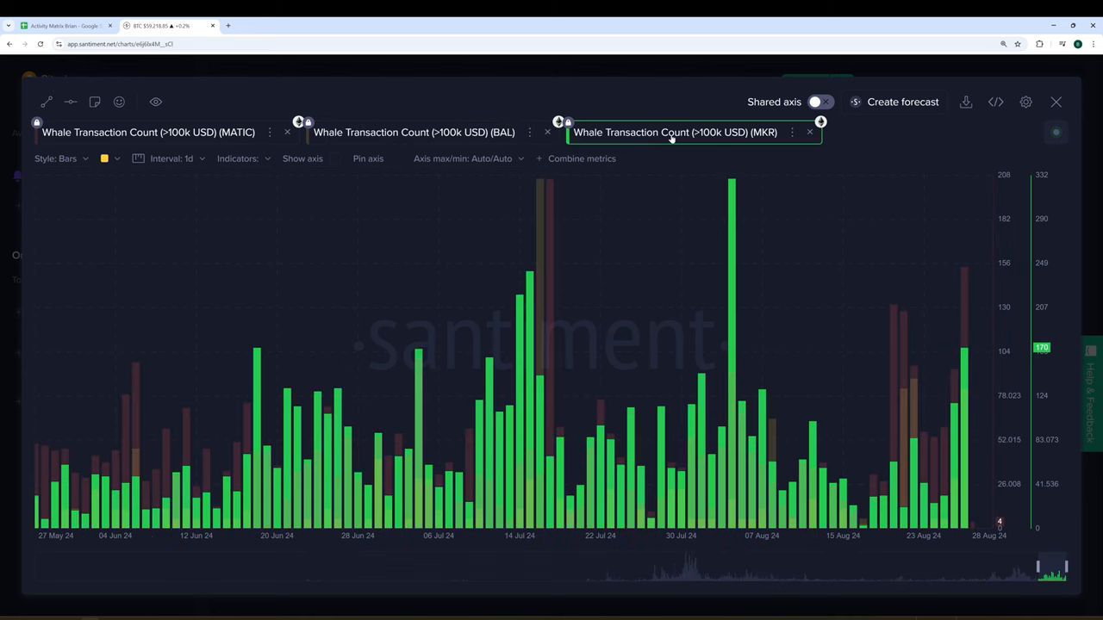
pyautogui.click(335, 159)
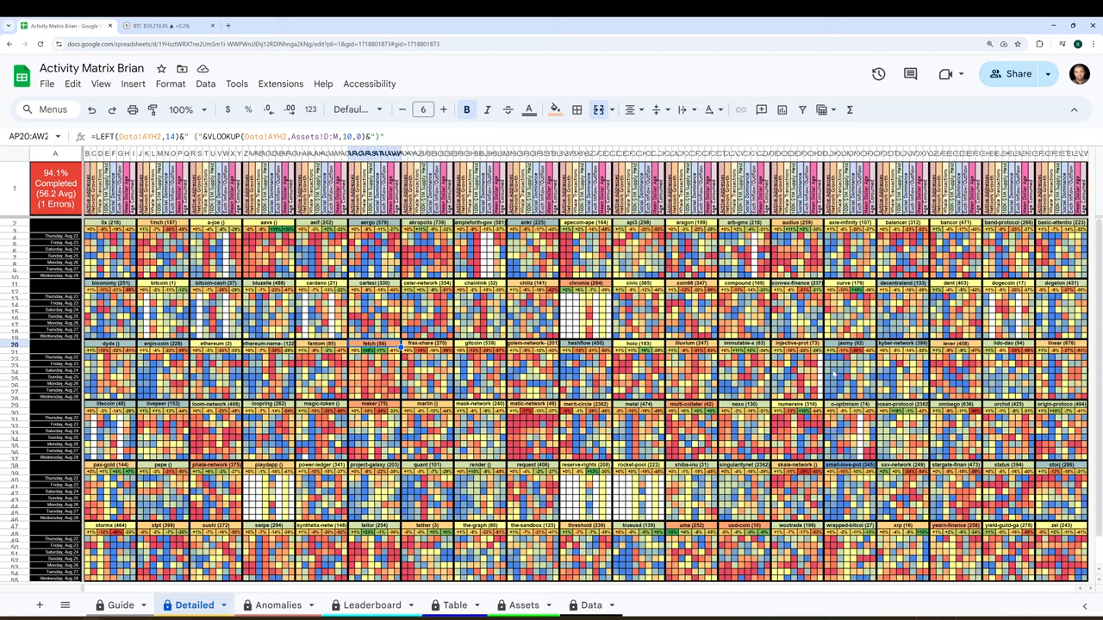
pyautogui.moveTo(831, 374)
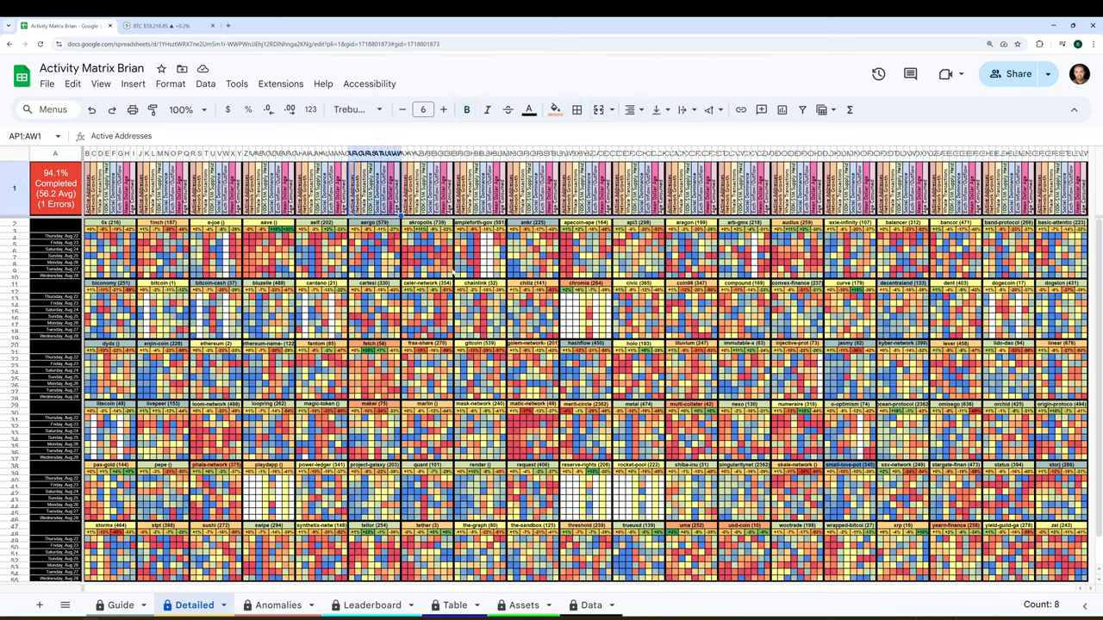
# - Check a heatmap cell's value formula, then switch to the Leaderboard rankings sheet
pyautogui.click(451, 272)
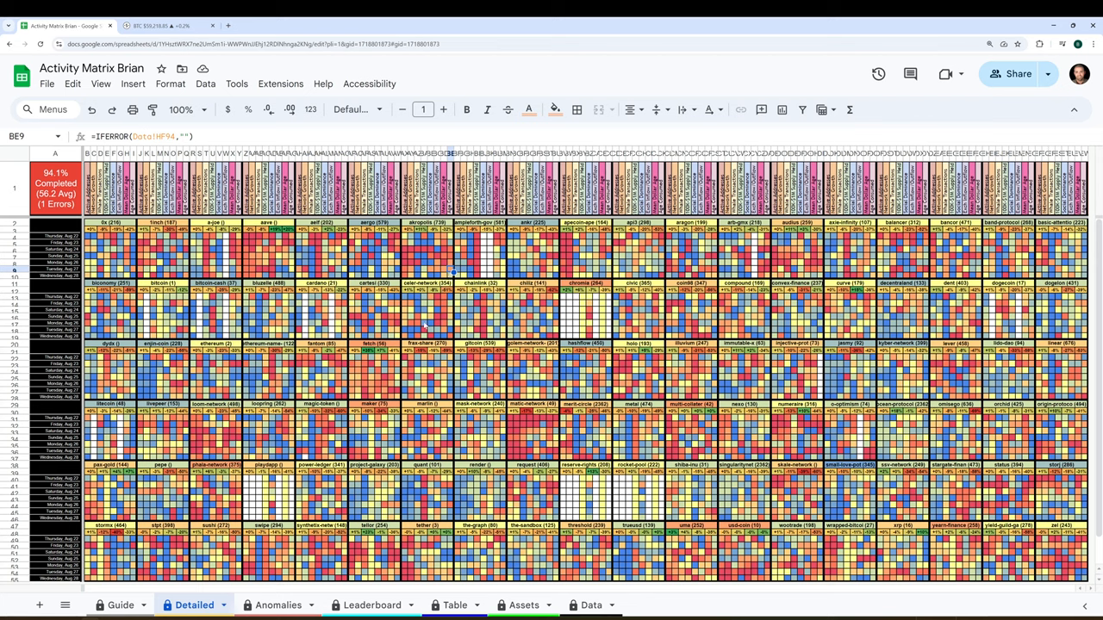
pyautogui.click(372, 605)
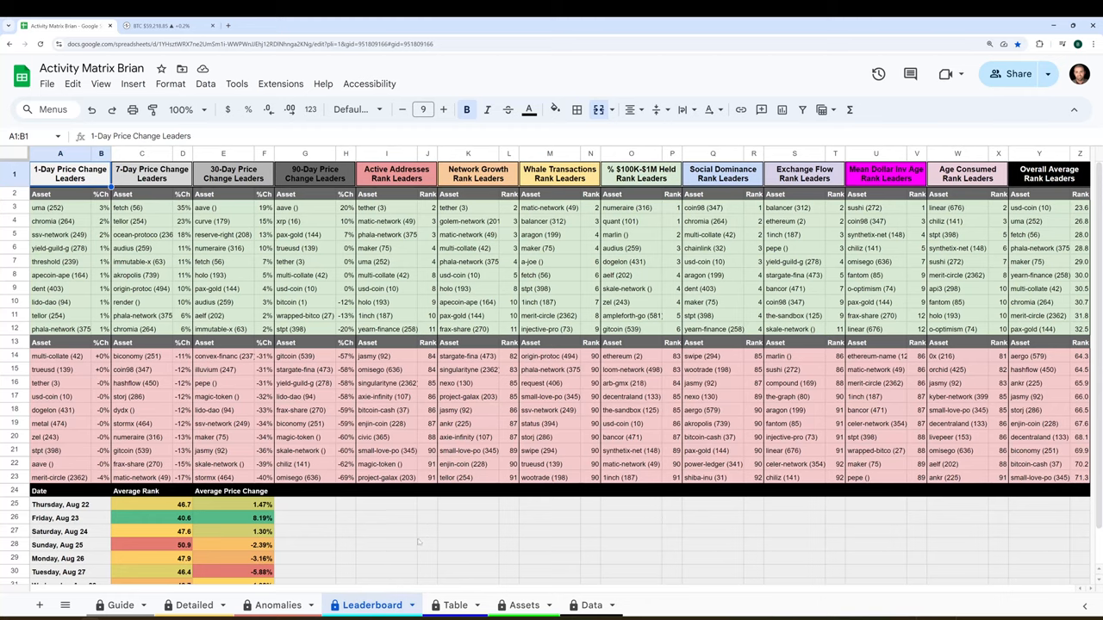
pyautogui.moveTo(421, 542)
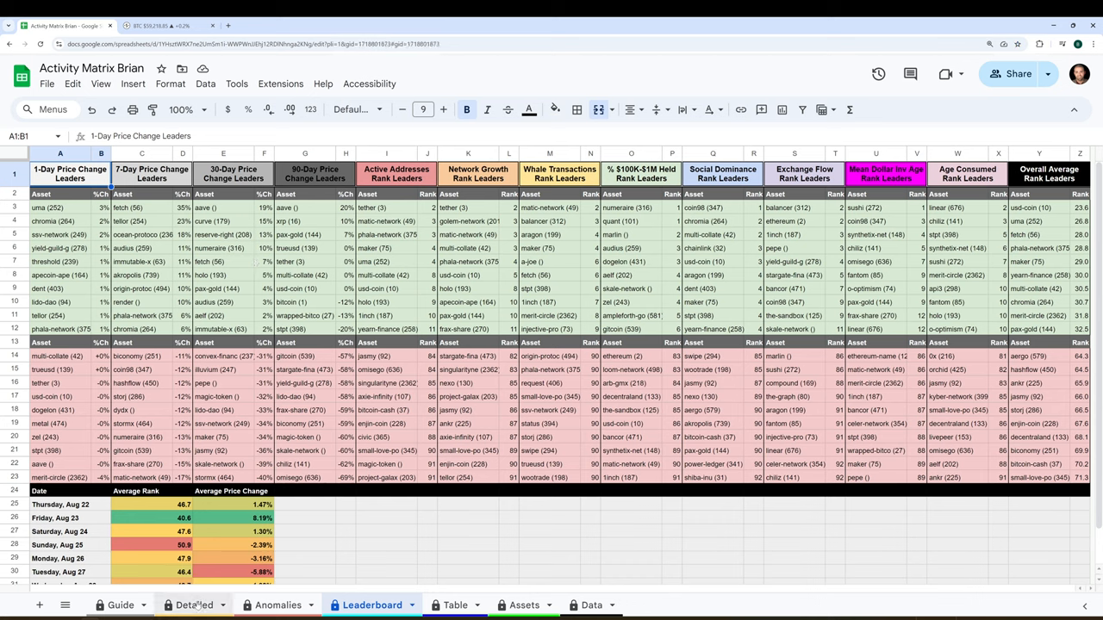
pyautogui.click(193, 605)
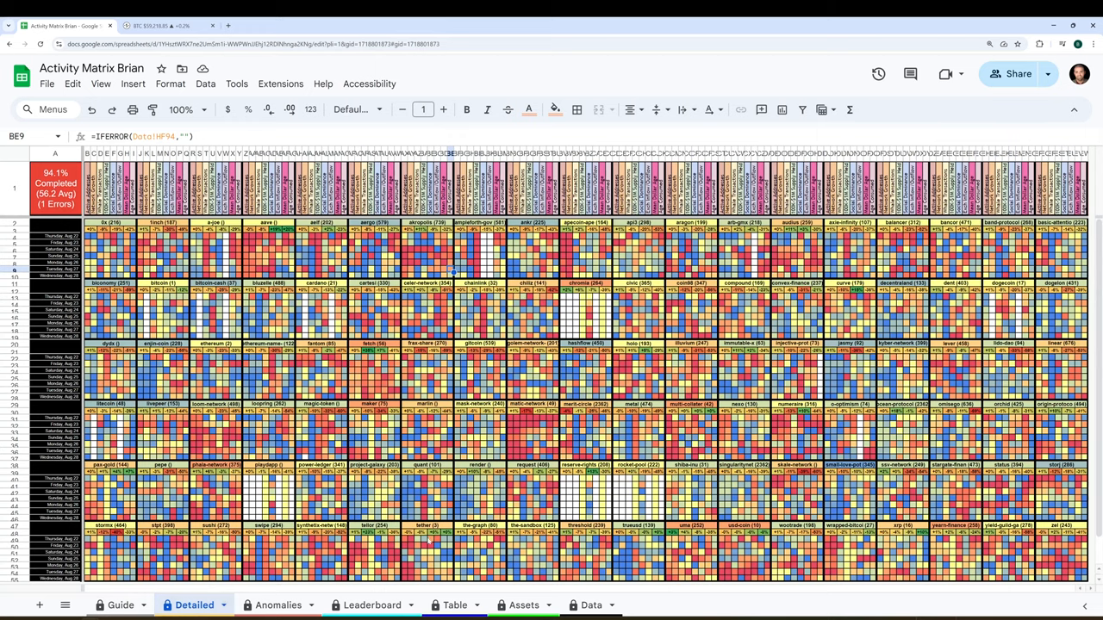
pyautogui.click(372, 605)
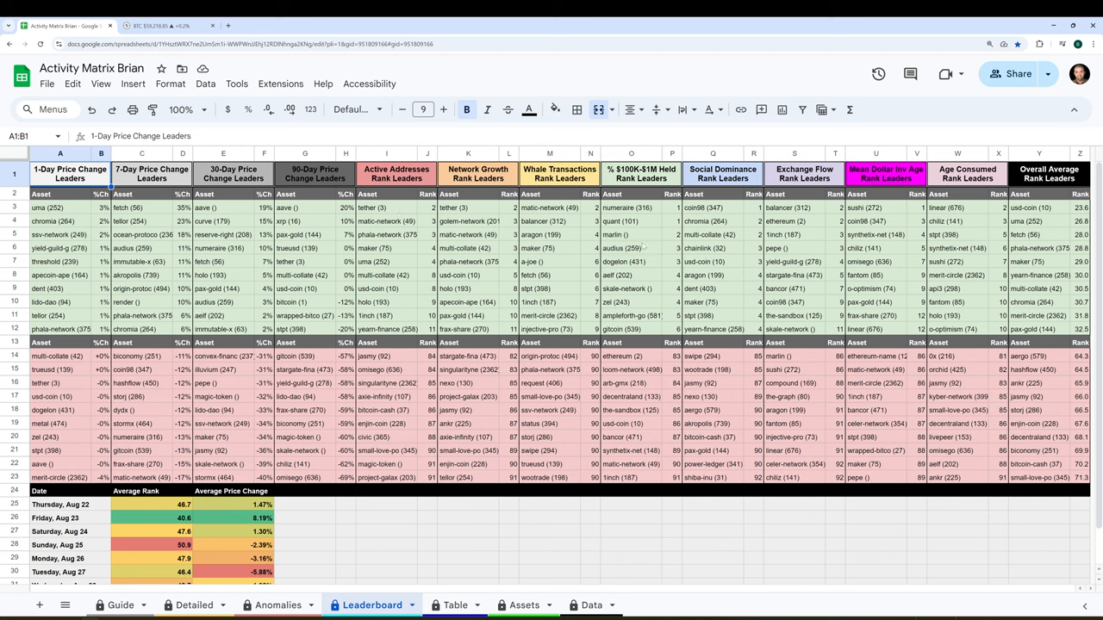
pyautogui.click(386, 207)
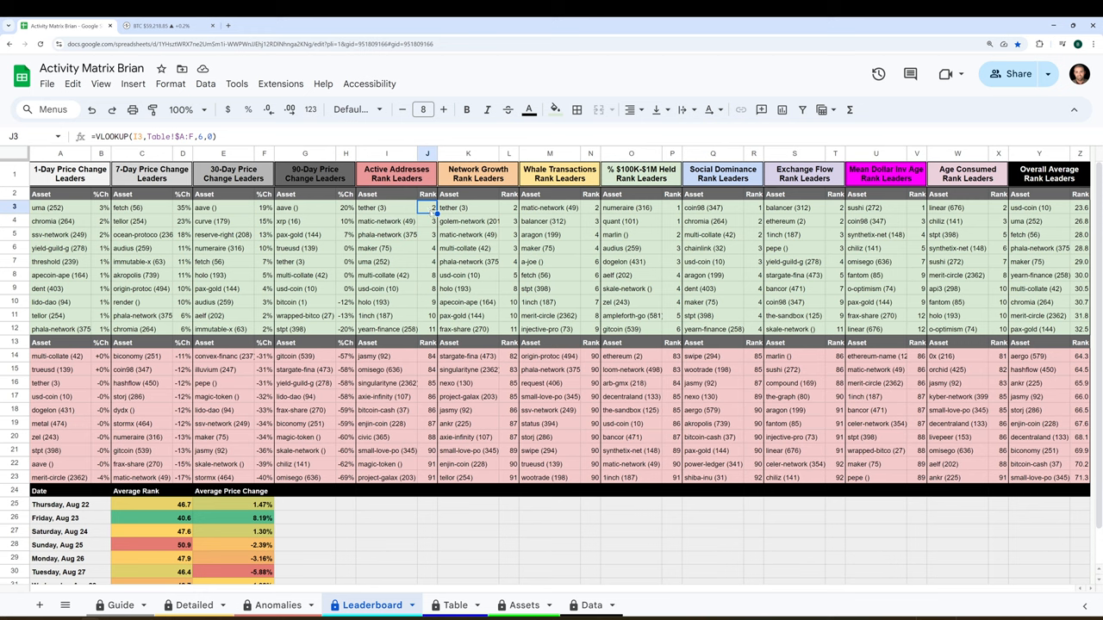
pyautogui.moveTo(428, 207); pyautogui.dragTo(428, 330)
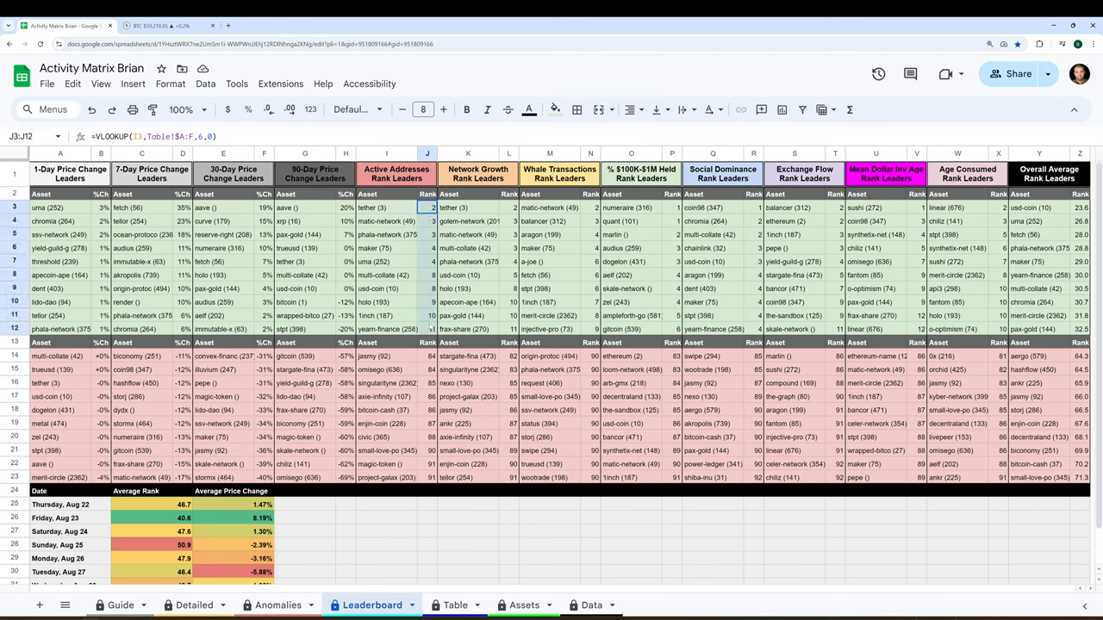
pyautogui.click(428, 207)
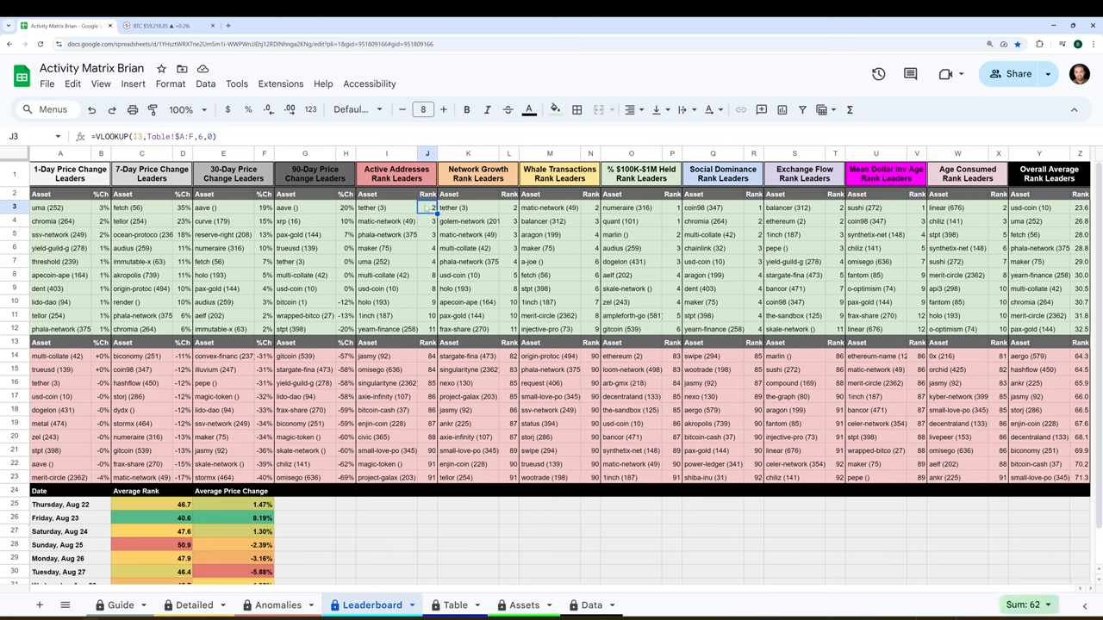
pyautogui.click(427, 220)
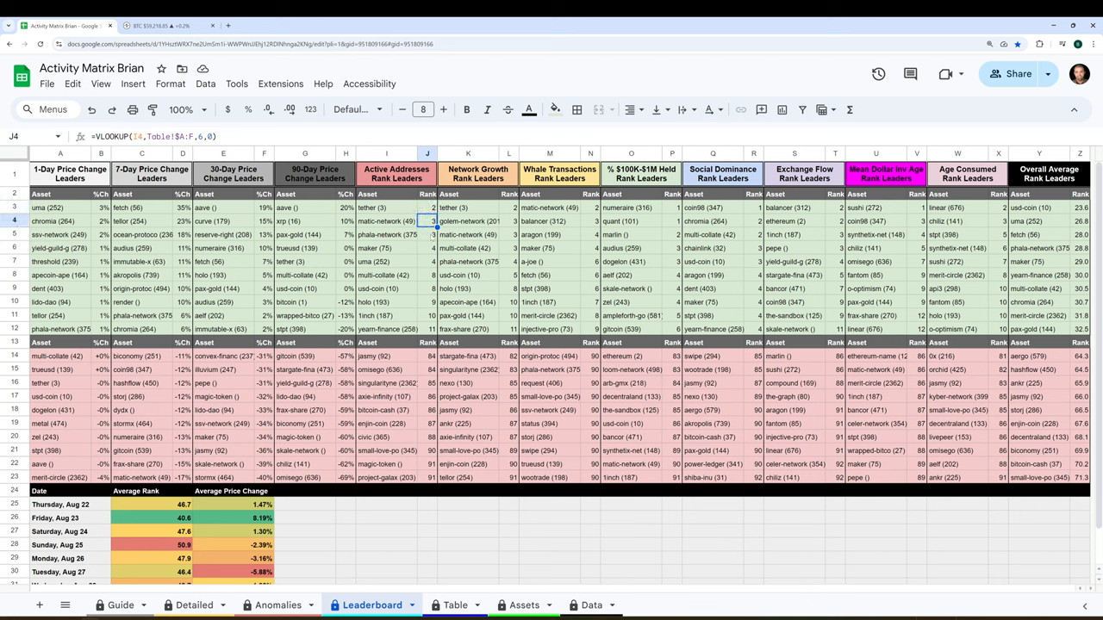
pyautogui.click(428, 478)
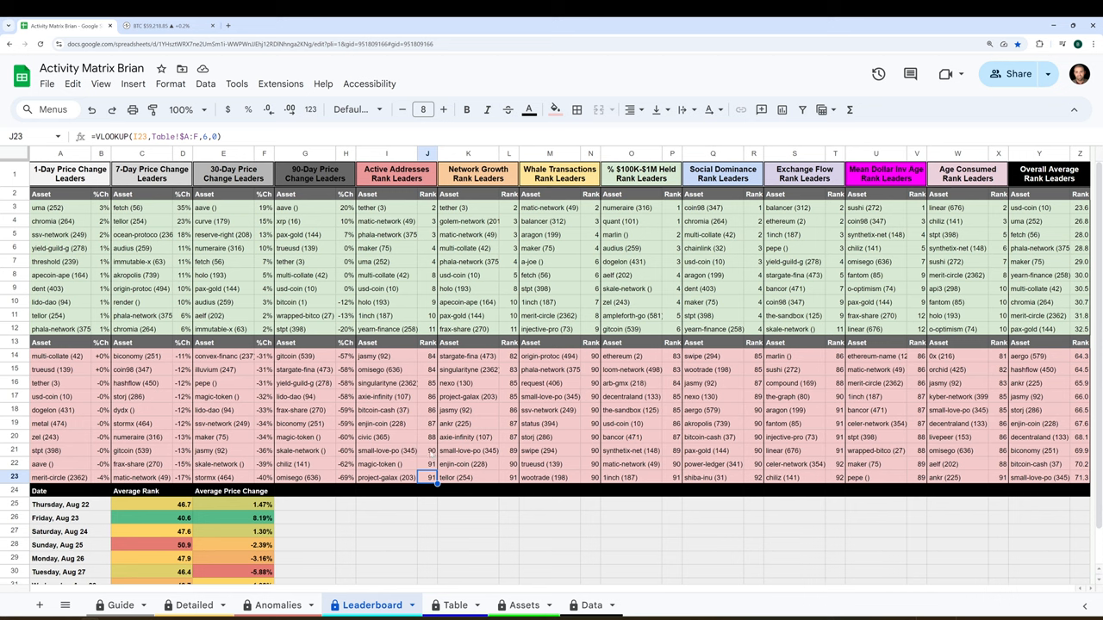
pyautogui.click(427, 449)
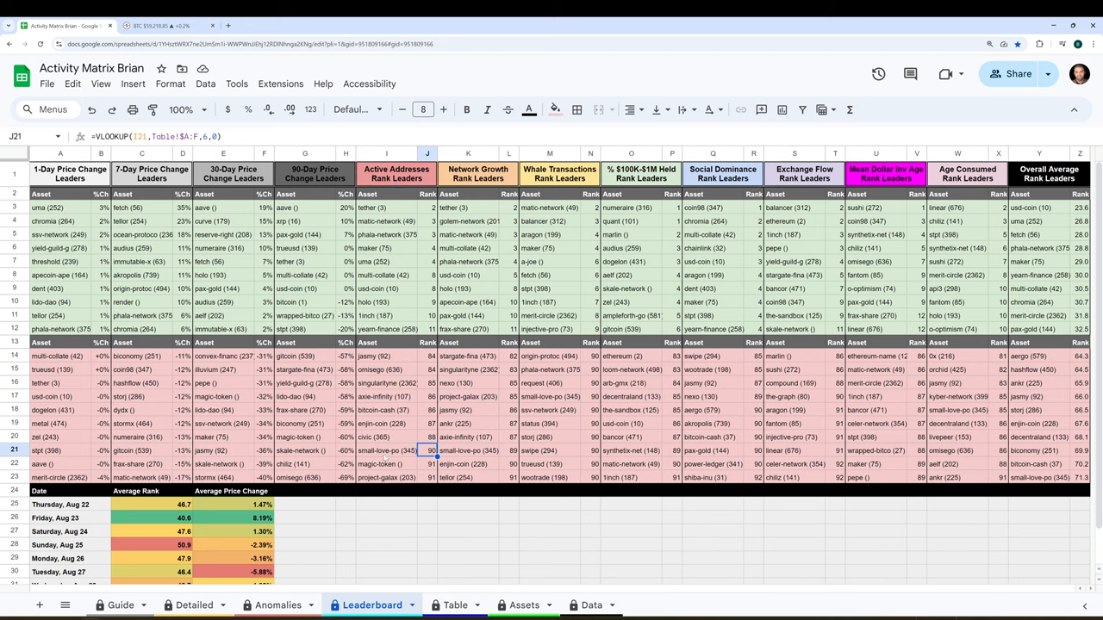
pyautogui.click(386, 477)
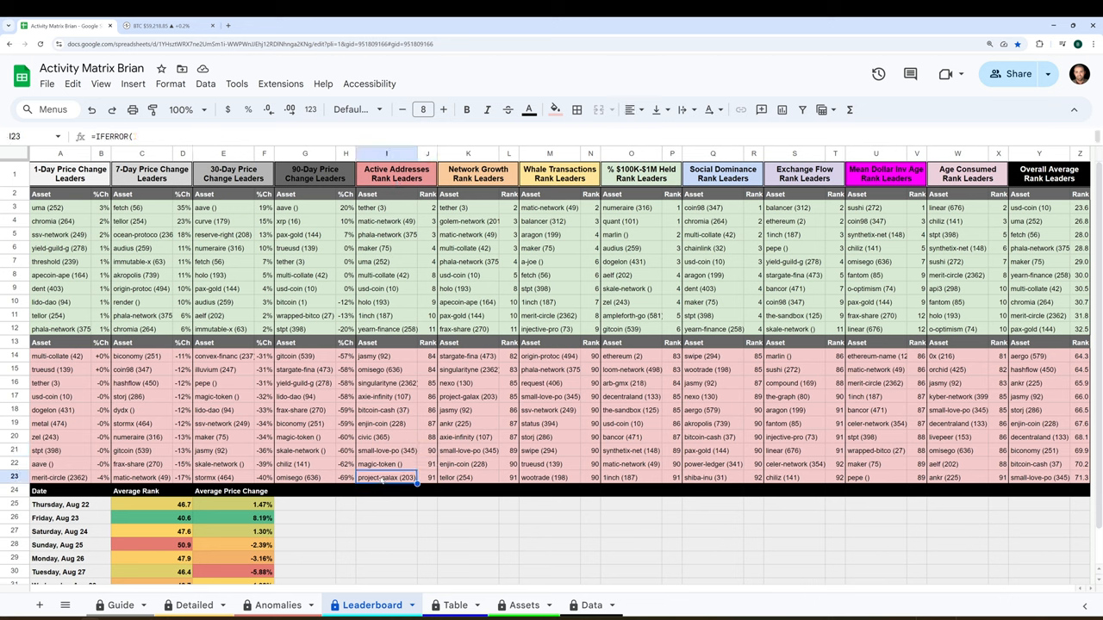
pyautogui.click(386, 452)
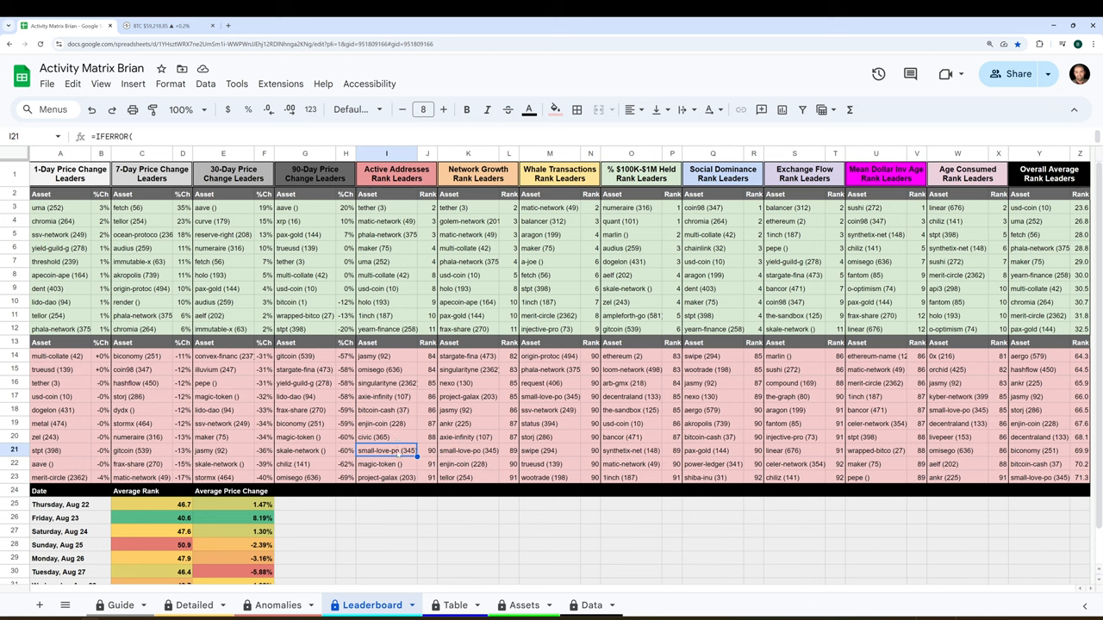
pyautogui.click(469, 207)
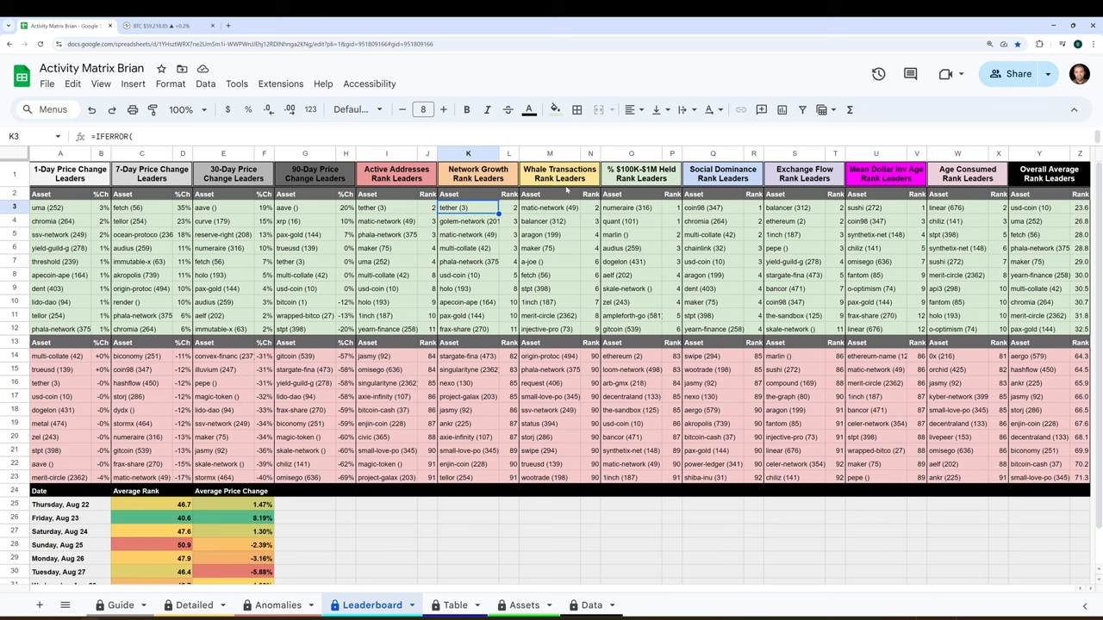
pyautogui.click(549, 207)
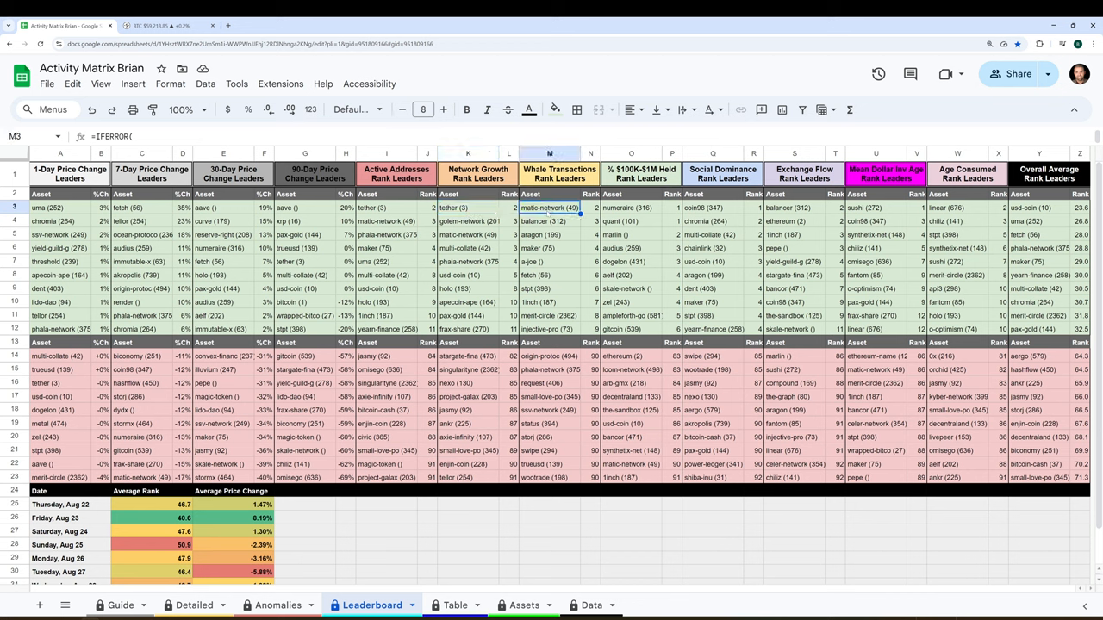
pyautogui.click(631, 207)
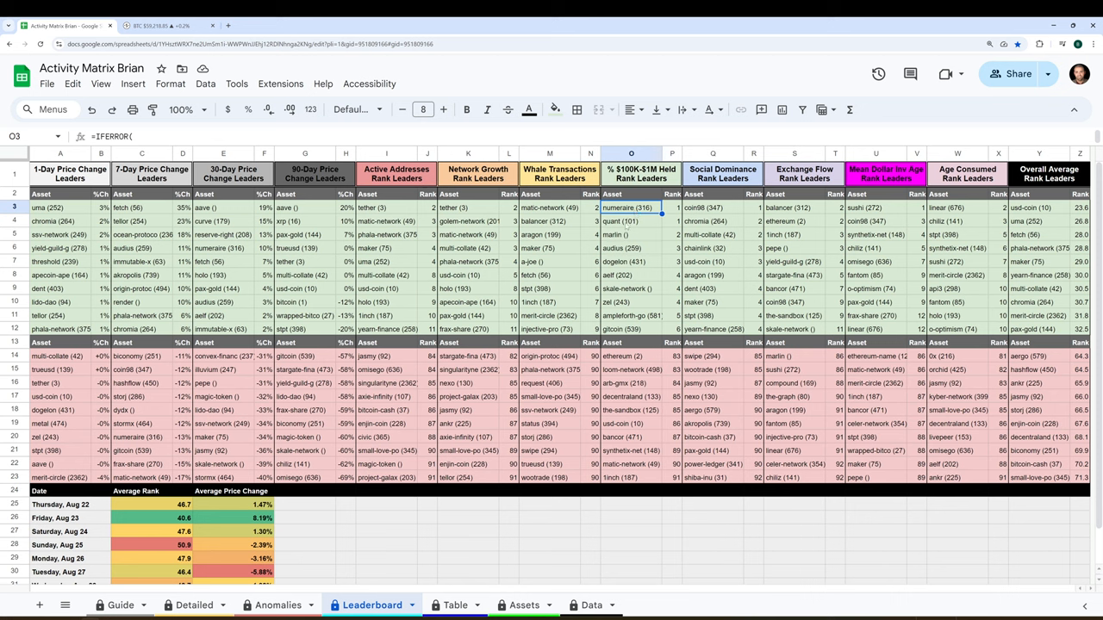
pyautogui.click(631, 220)
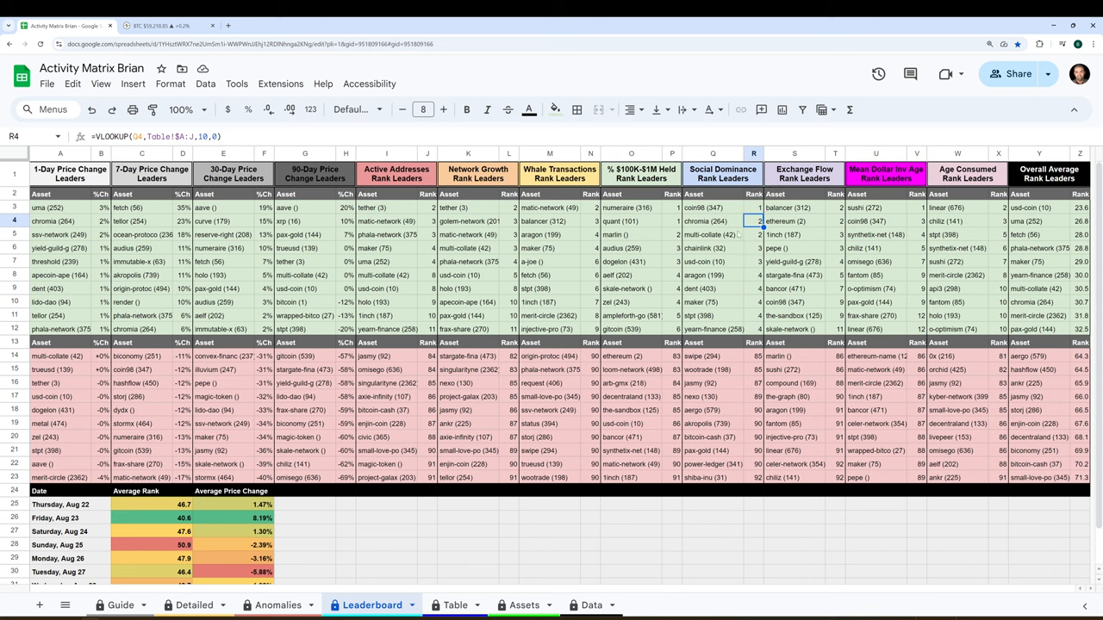
pyautogui.click(792, 220)
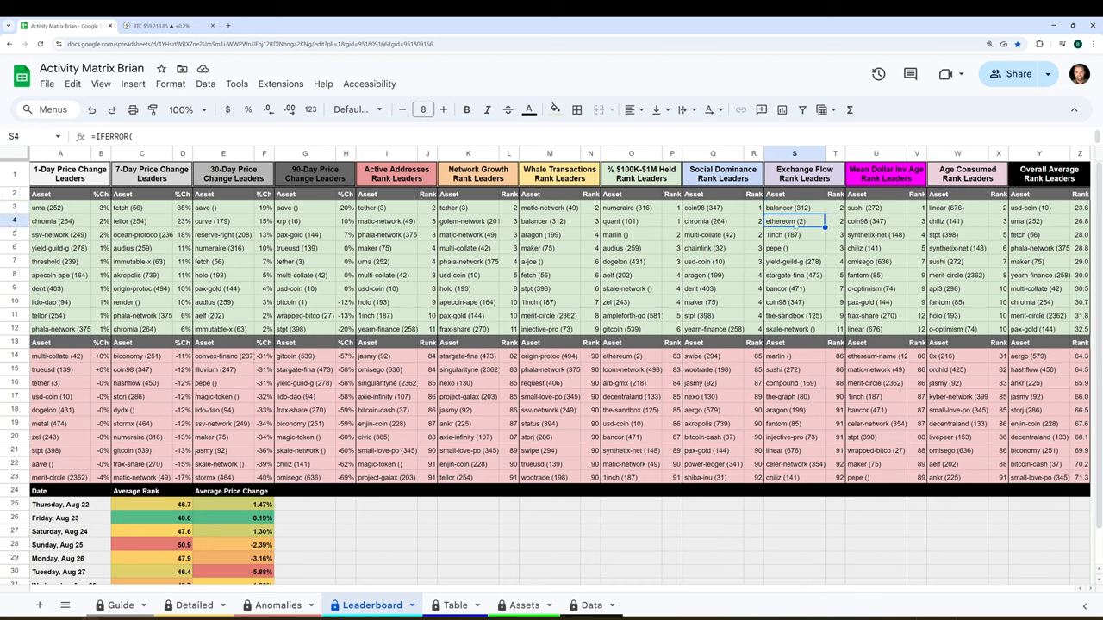
pyautogui.click(834, 207)
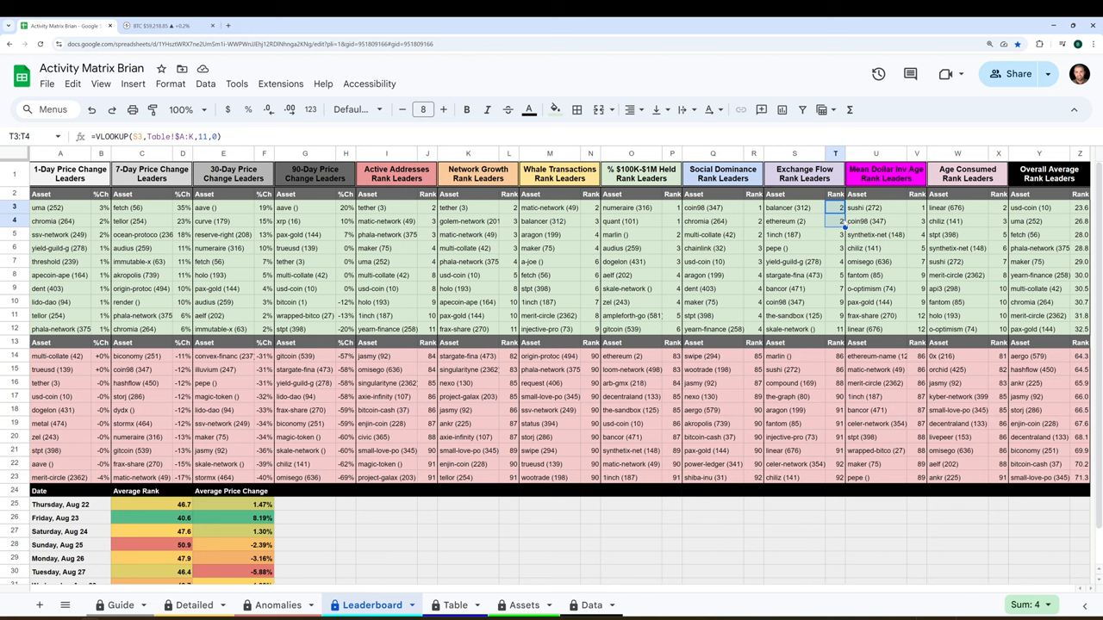
pyautogui.click(792, 477)
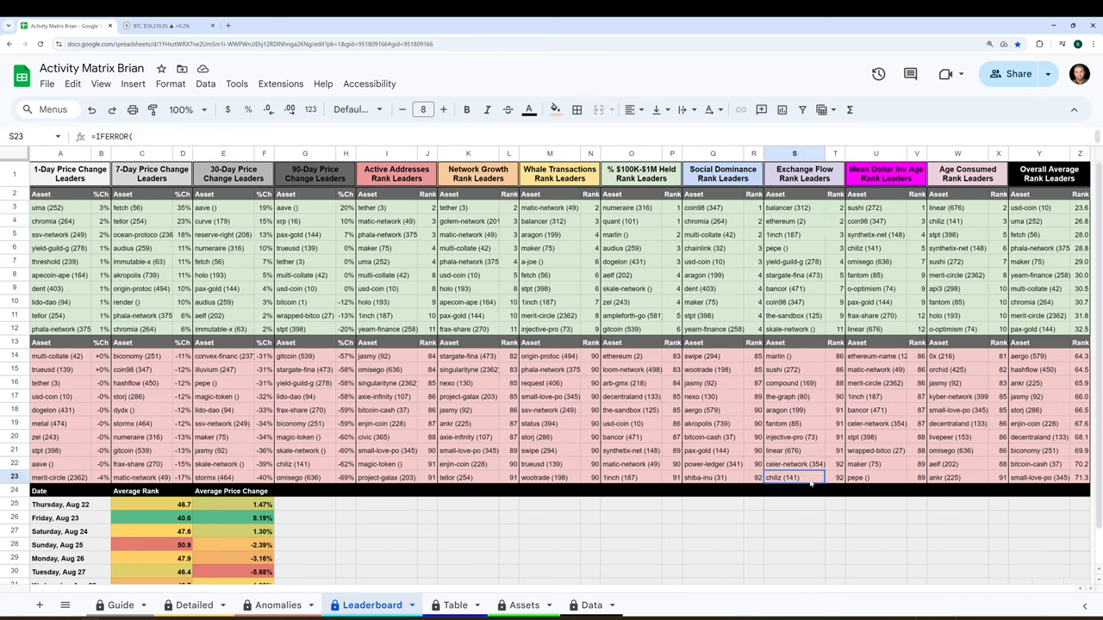
pyautogui.moveTo(795, 479); pyautogui.dragTo(794, 451)
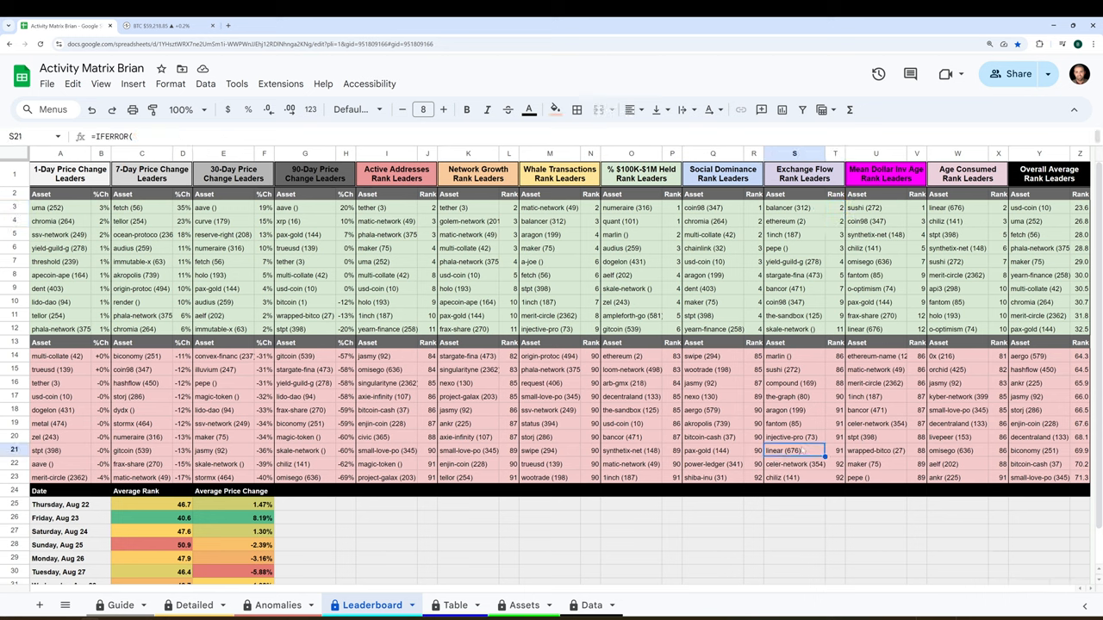
pyautogui.click(793, 410)
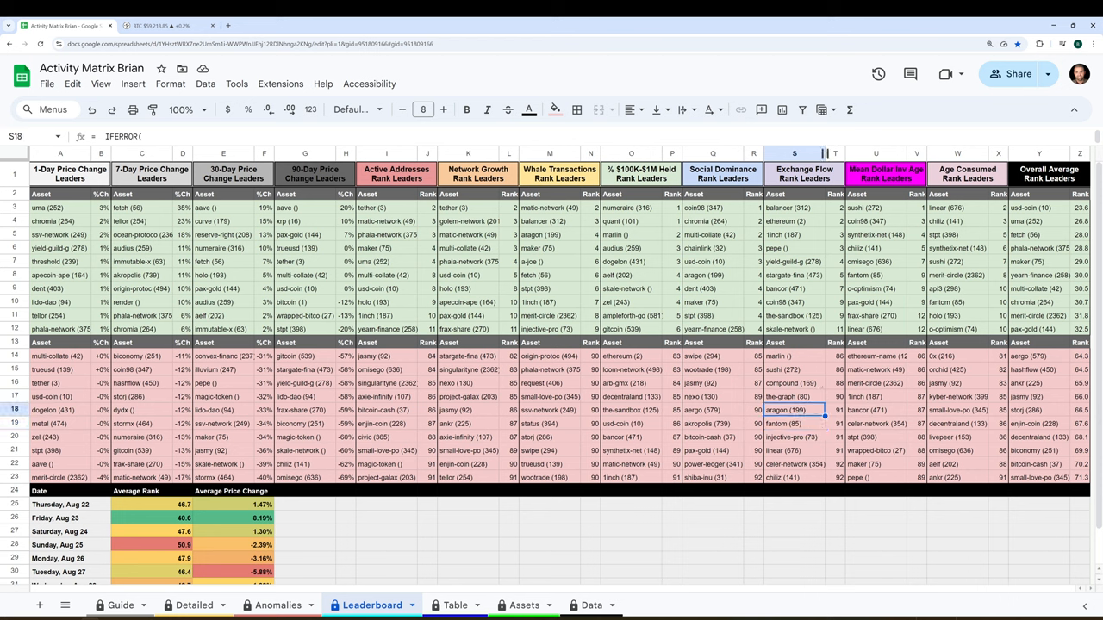
pyautogui.click(876, 206)
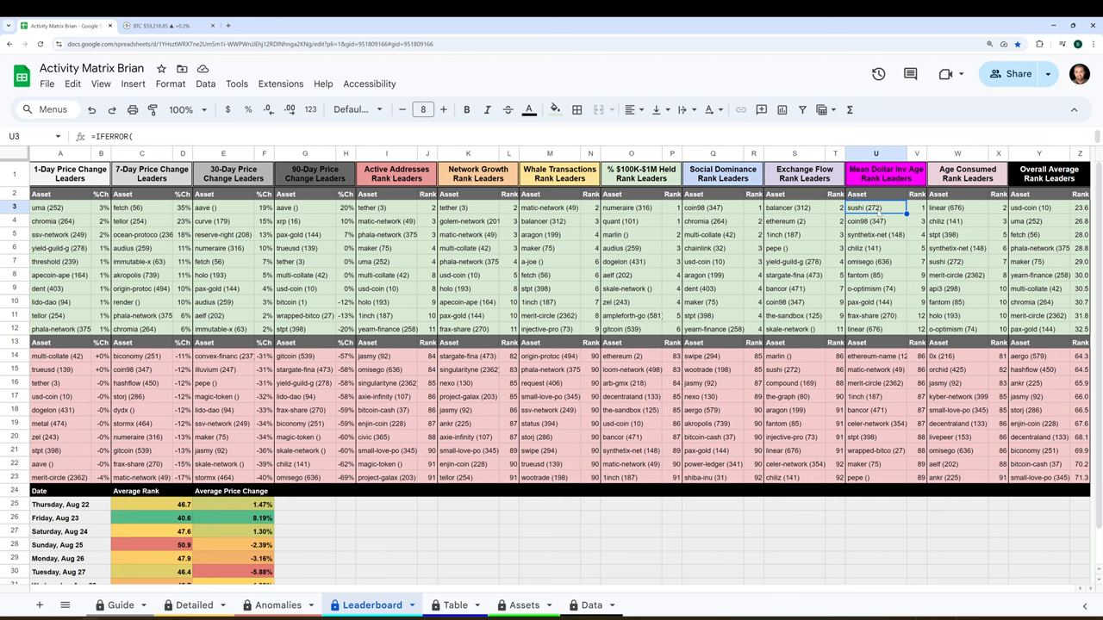
pyautogui.click(875, 221)
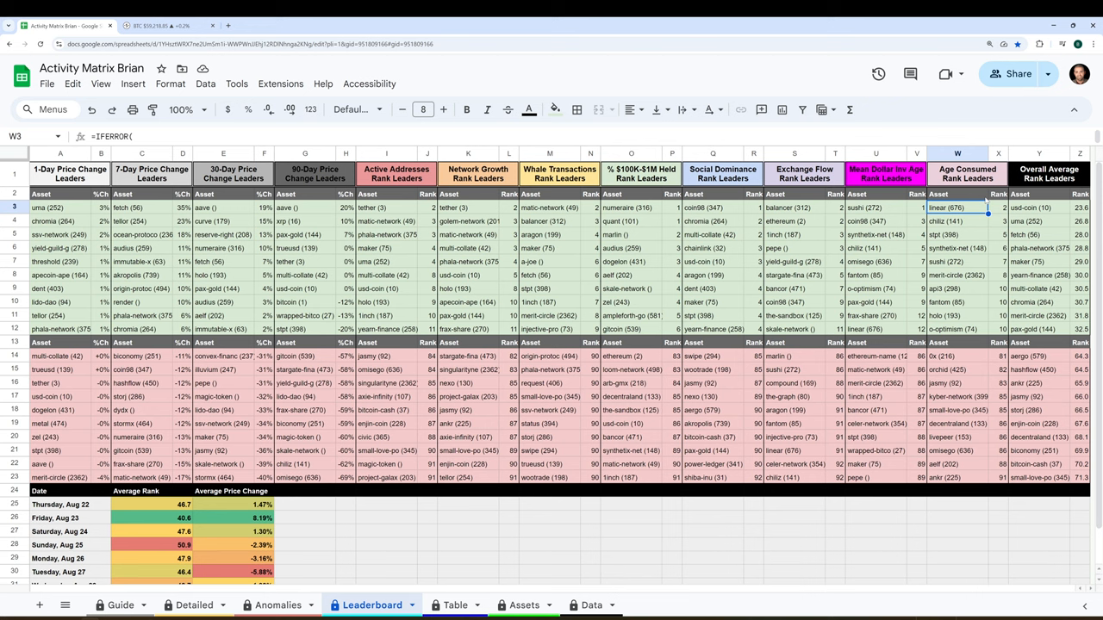
pyautogui.click(957, 221)
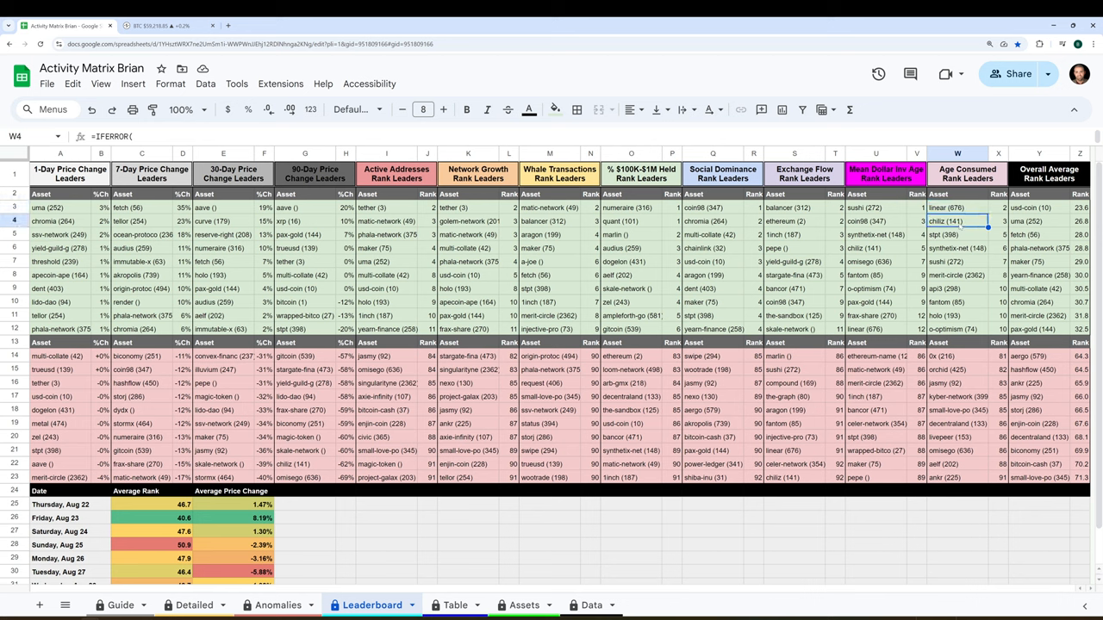
pyautogui.click(956, 234)
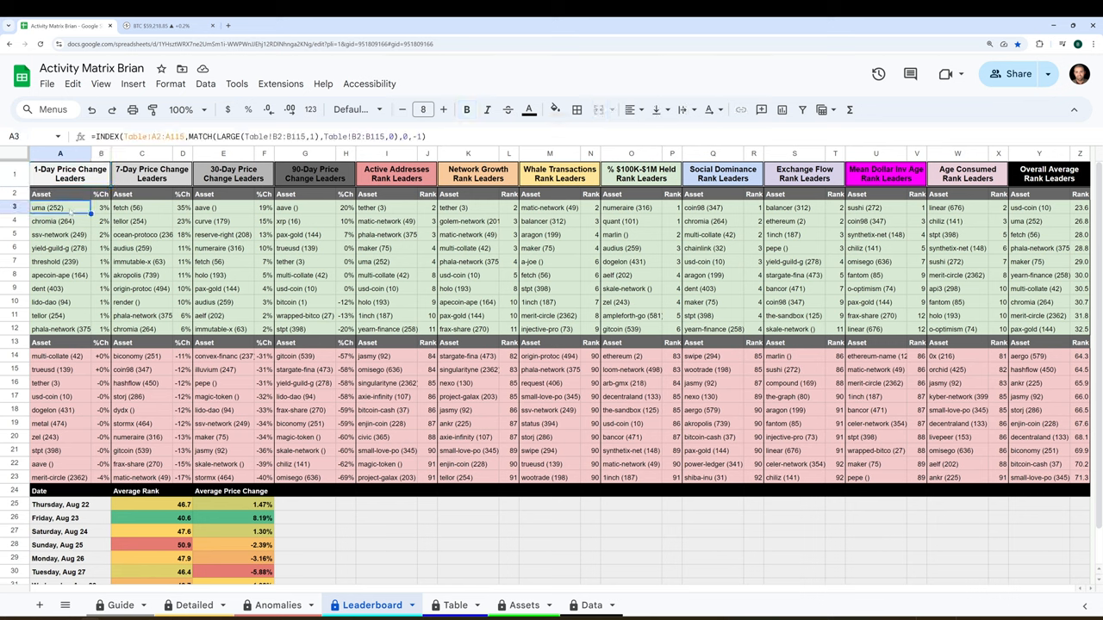
pyautogui.click(59, 234)
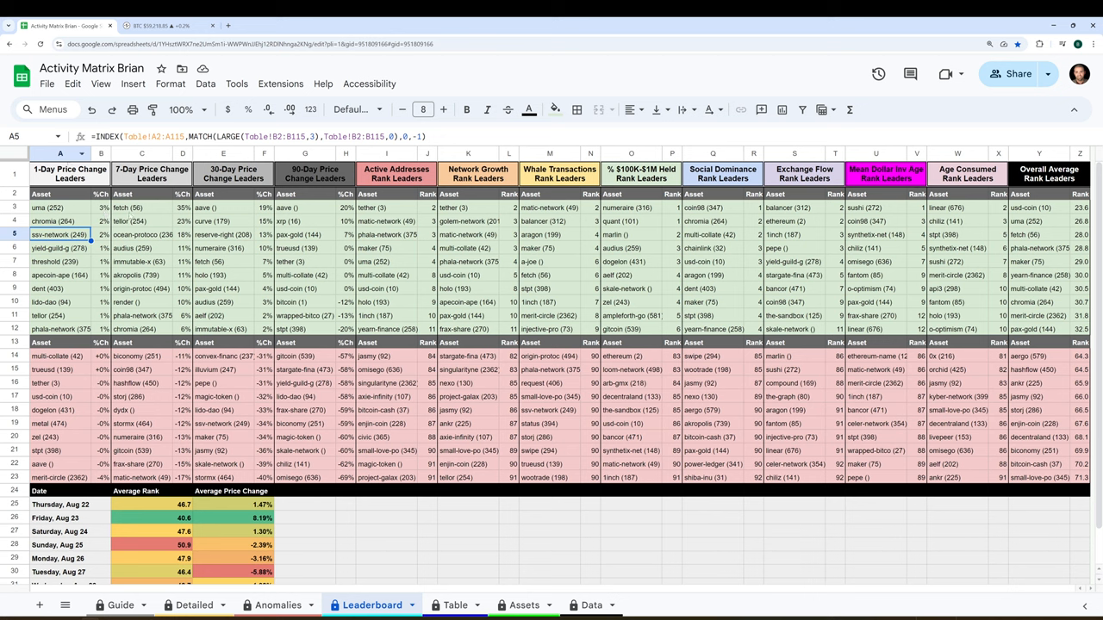
pyautogui.click(141, 234)
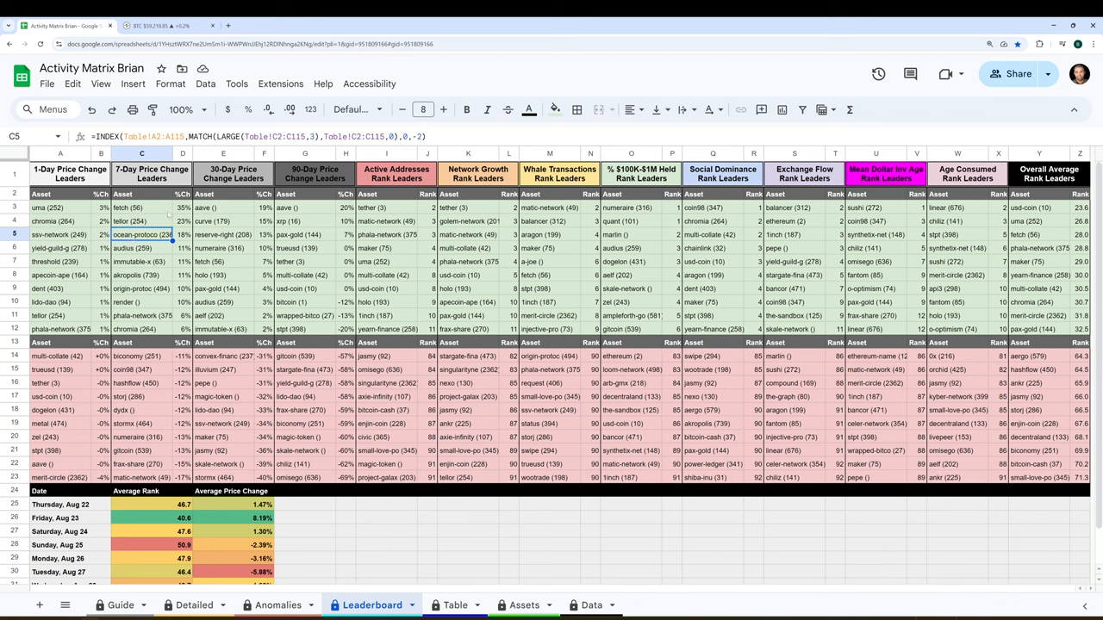
pyautogui.click(224, 207)
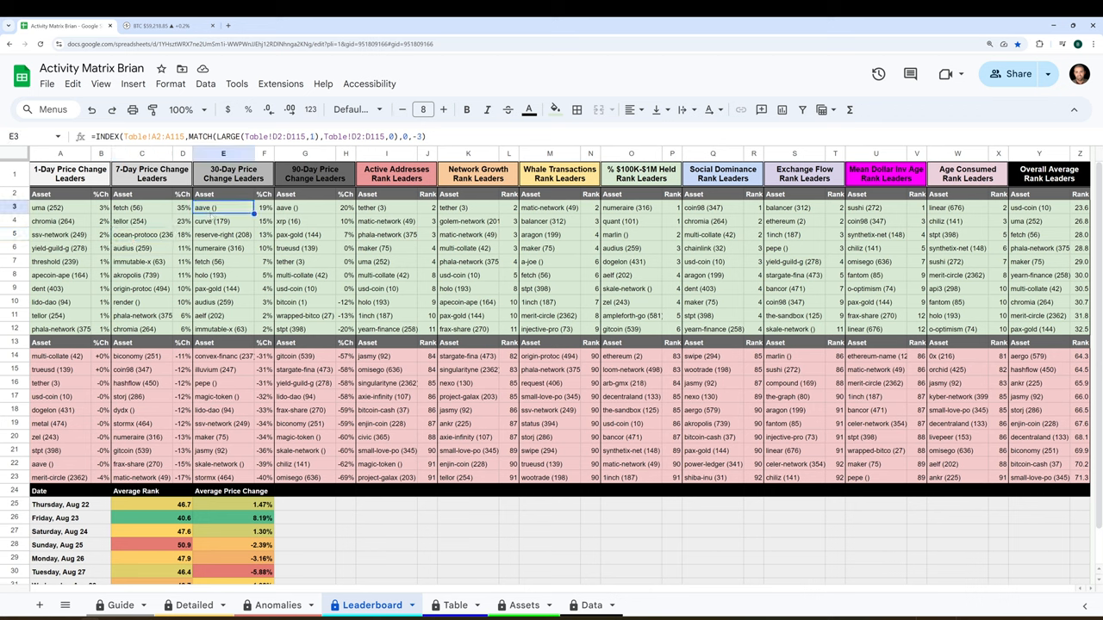
pyautogui.click(224, 234)
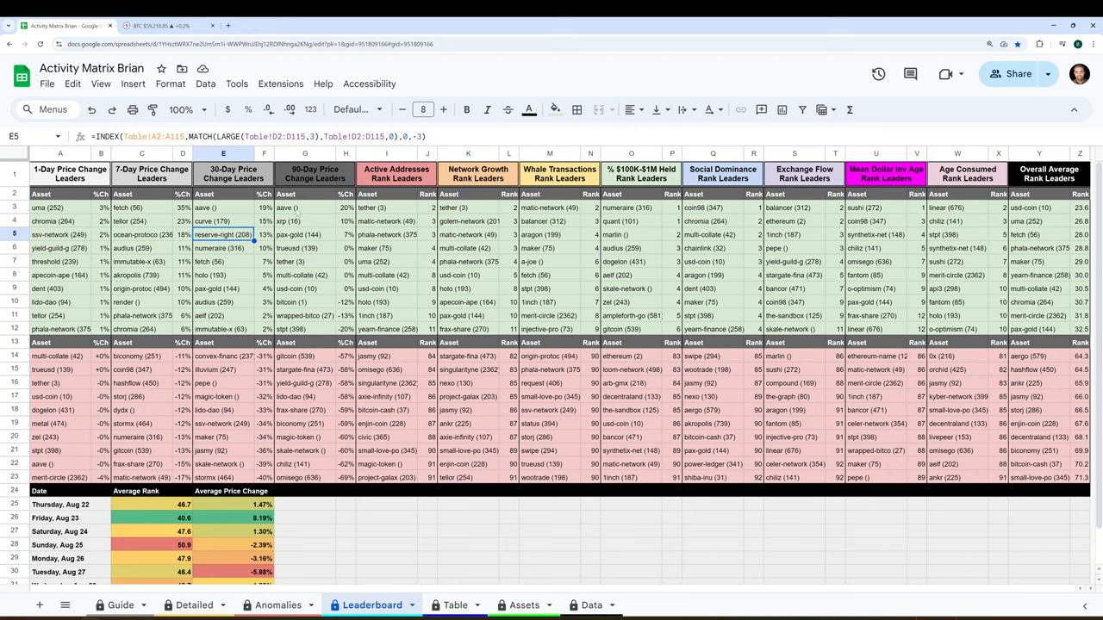
pyautogui.click(303, 235)
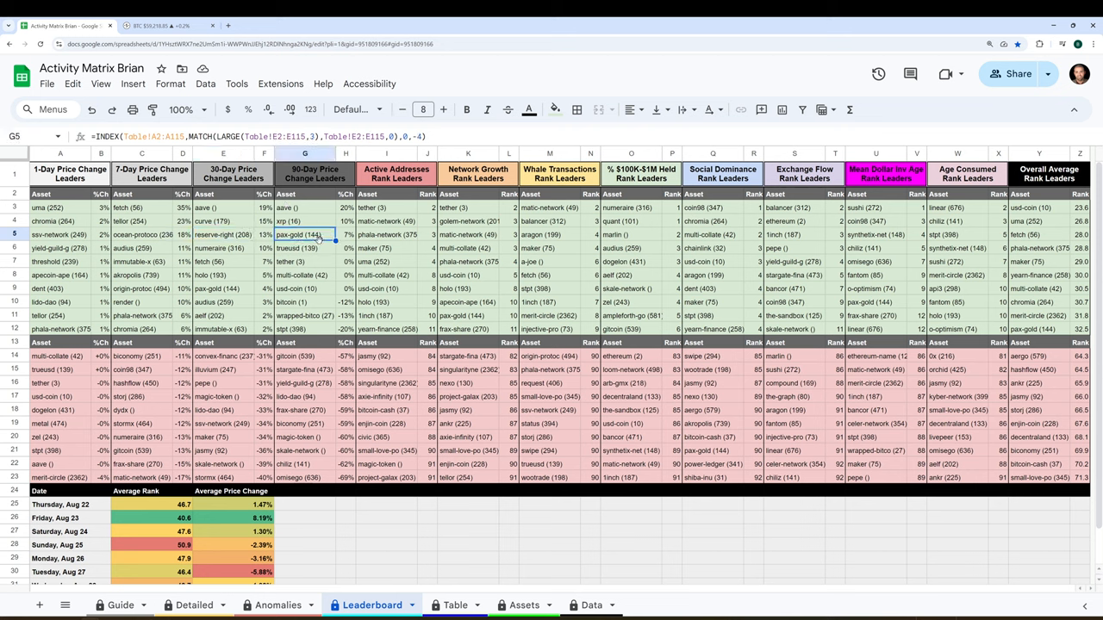